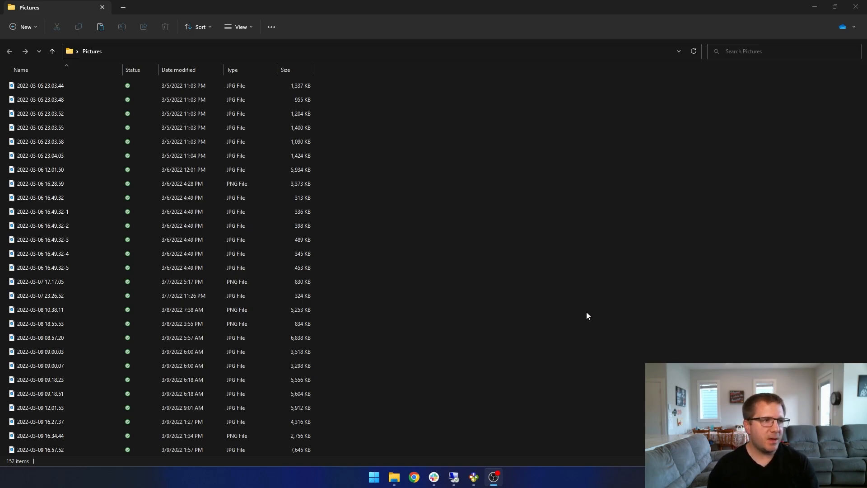
Select all 152 photos in Pictures and bring up Rename for the selection
{"action": "key", "text": "ctrl+a"}
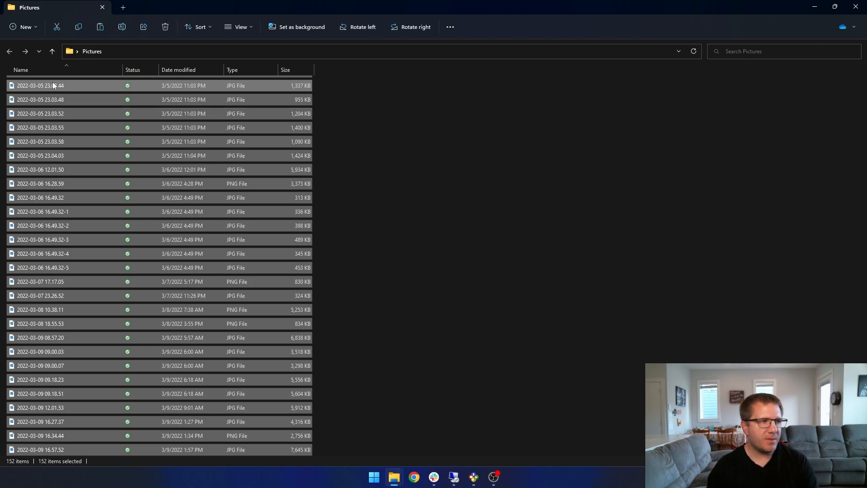
{"action": "right_click", "coordinate": [52, 84]}
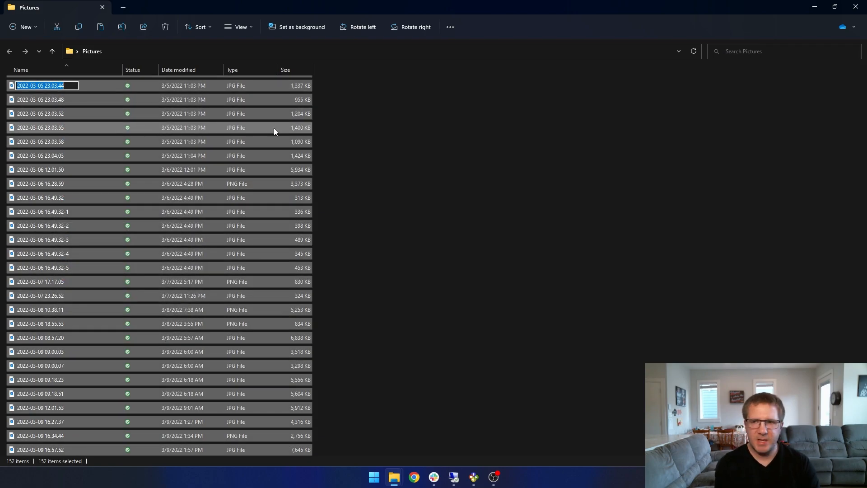
Name the selection 'Disneyland Vacation' so all photos get sequential numbered names
{"action": "type", "text": "Disneyland Vacati"}
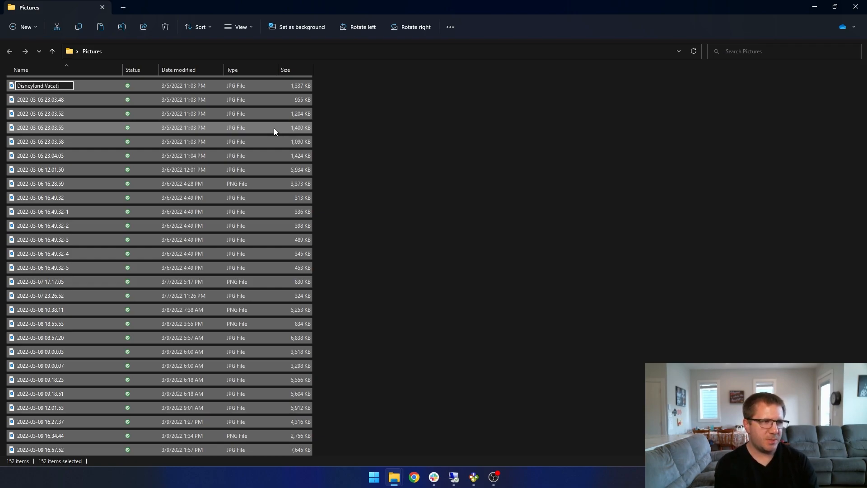
{"action": "type", "text": "on"}
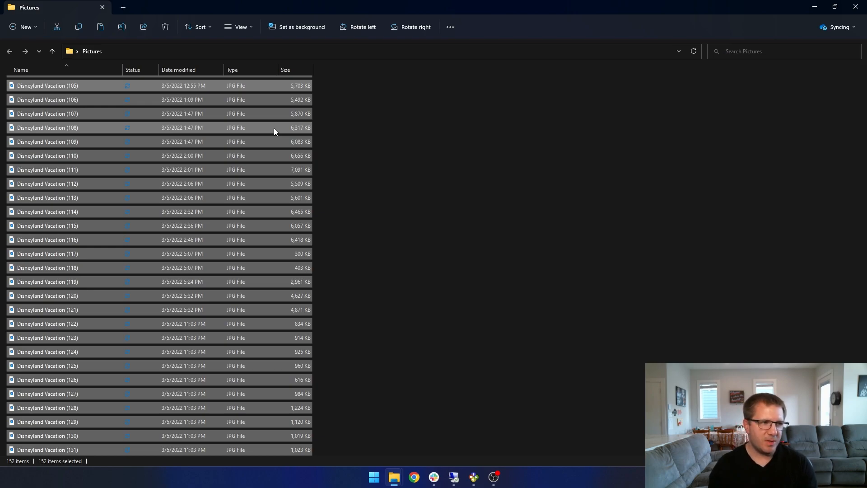
{"action": "mouse_move", "coordinate": [783, 180]}
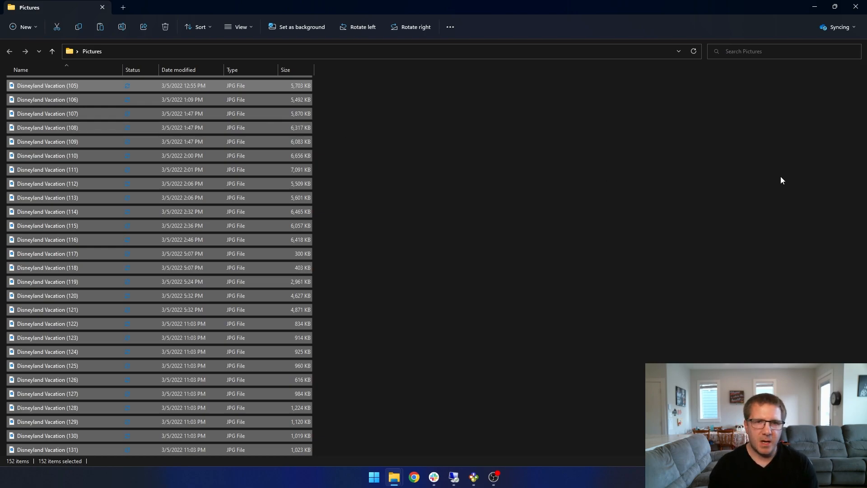